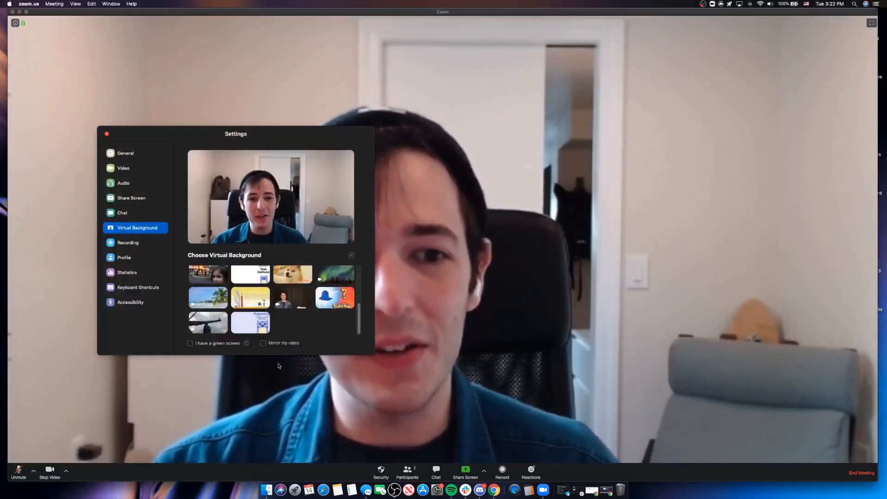
Start a new blank-canvas project and set its output size to widescreen 16:9.
{"action": "left_click", "coordinate": [249, 323]}
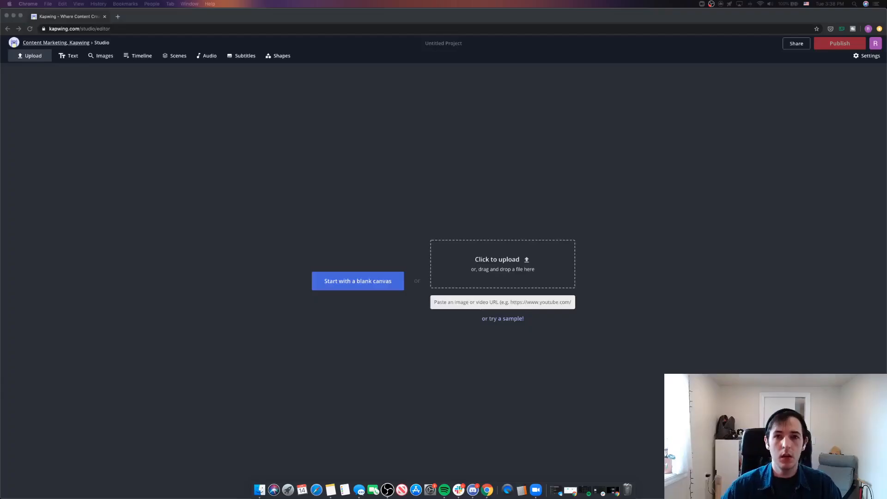
{"action": "mouse_move", "coordinate": [156, 339]}
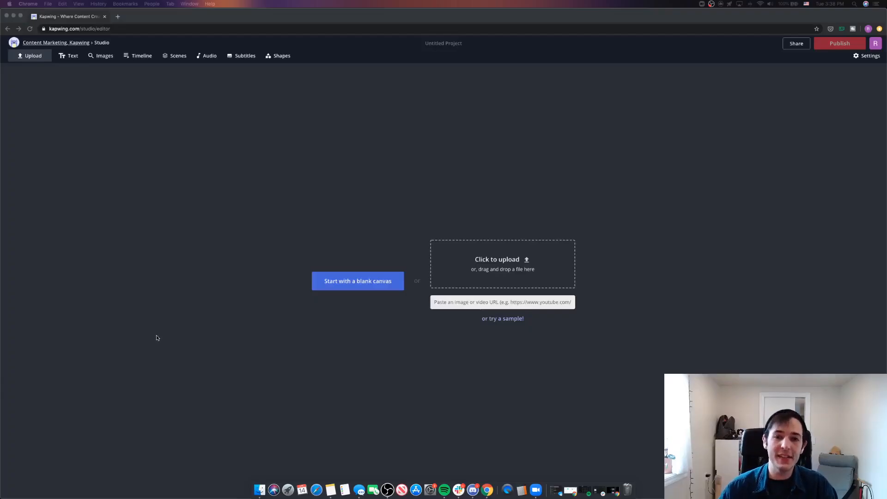
{"action": "mouse_move", "coordinate": [320, 344]}
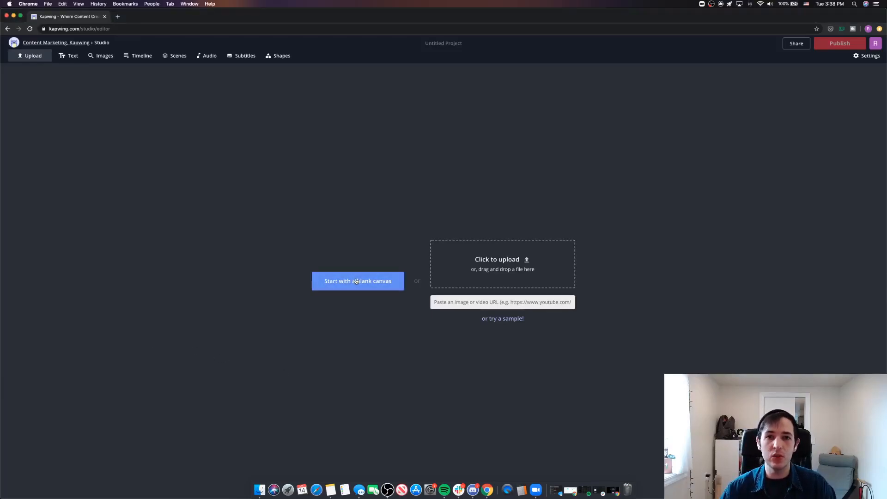
{"action": "left_click", "coordinate": [357, 281]}
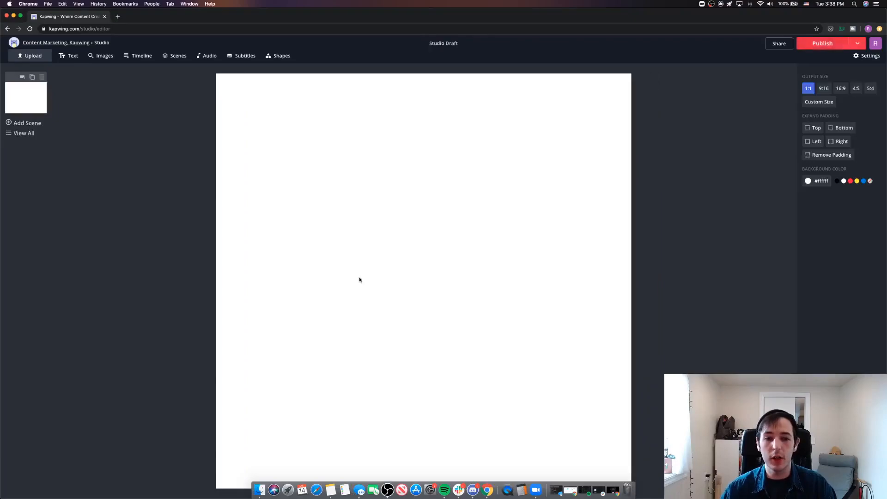
{"action": "mouse_move", "coordinate": [639, 280]}
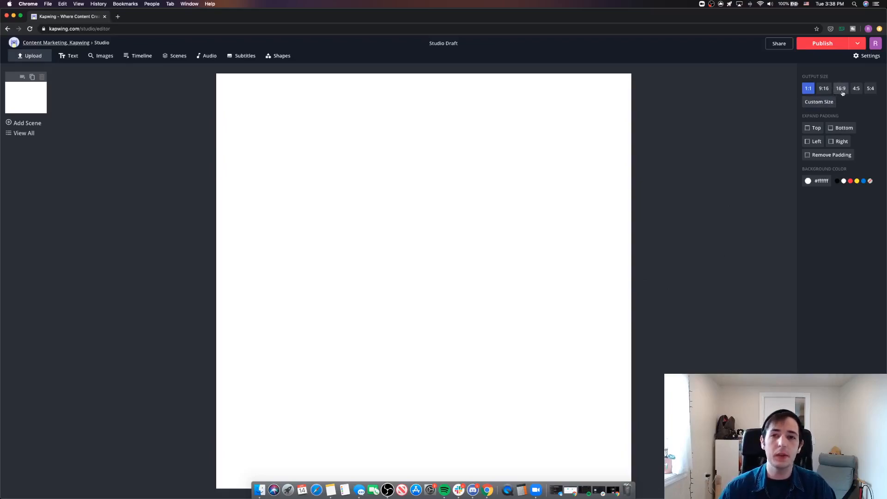
{"action": "left_click", "coordinate": [841, 88]}
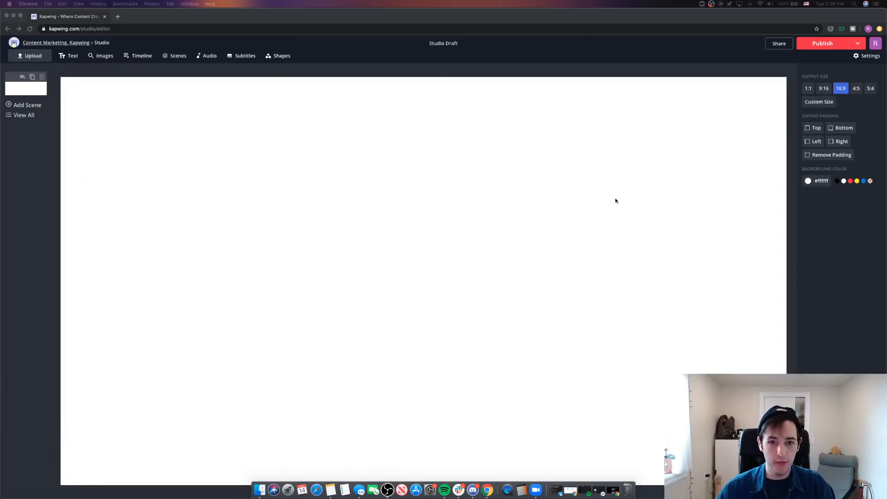
Bring up the canvas background colour palette to pick the lavender #E5E5FB.
{"action": "left_click", "coordinate": [808, 182]}
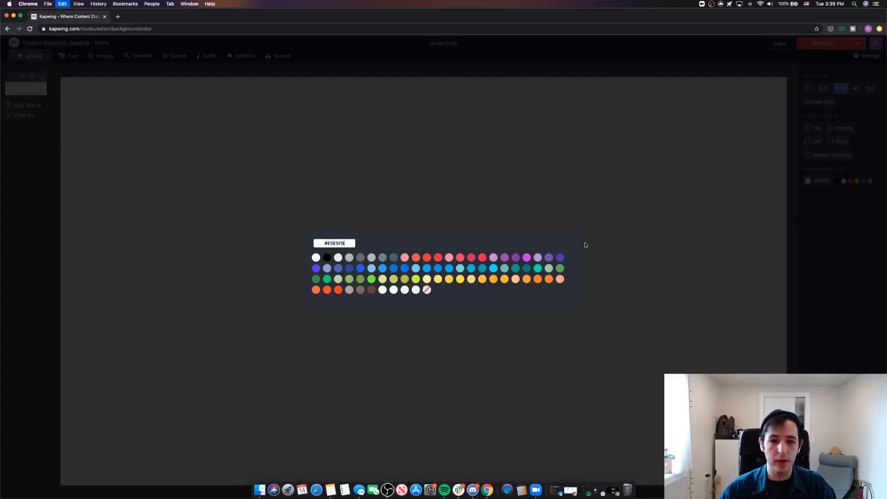
{"action": "mouse_move", "coordinate": [377, 217]}
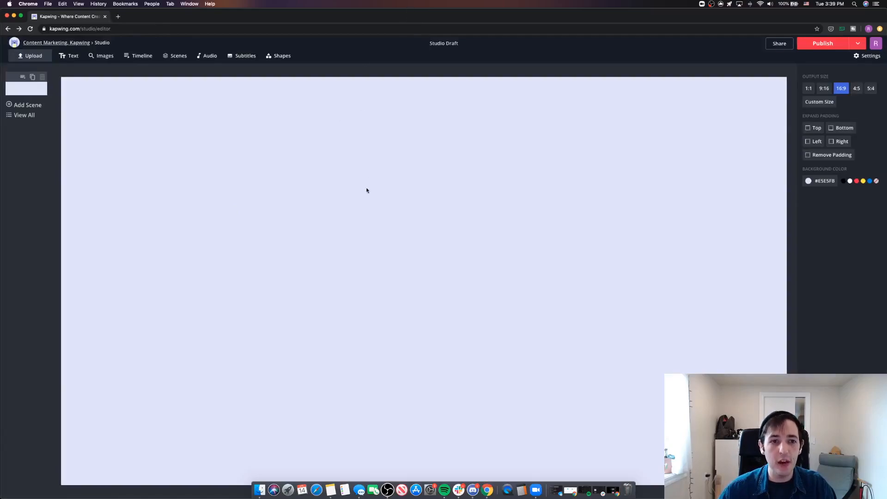
{"action": "mouse_move", "coordinate": [259, 488]}
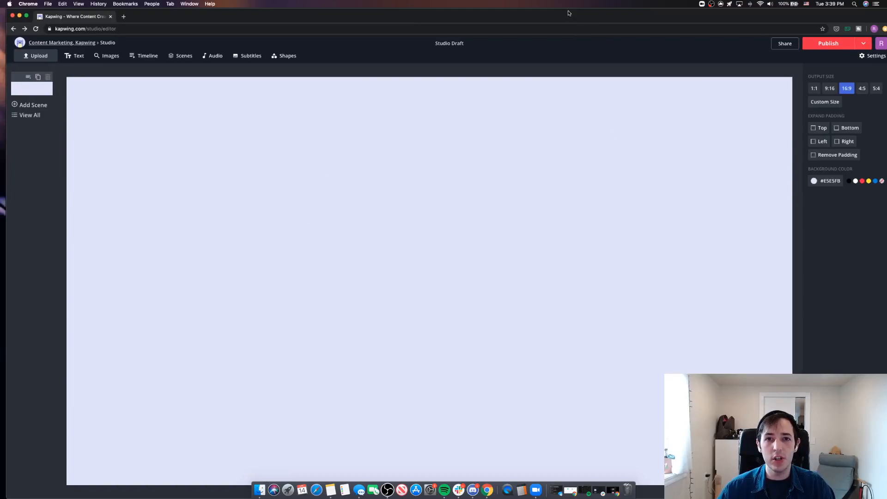
{"action": "mouse_move", "coordinate": [567, 52]}
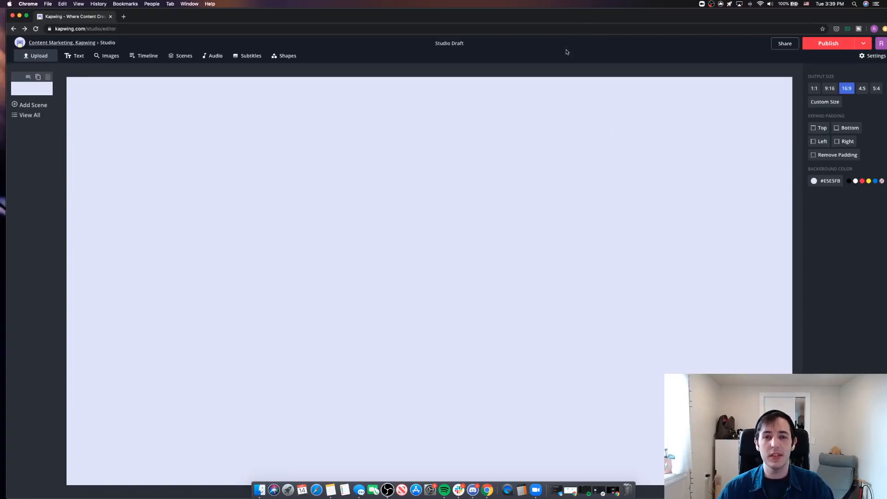
{"action": "mouse_move", "coordinate": [555, 60]}
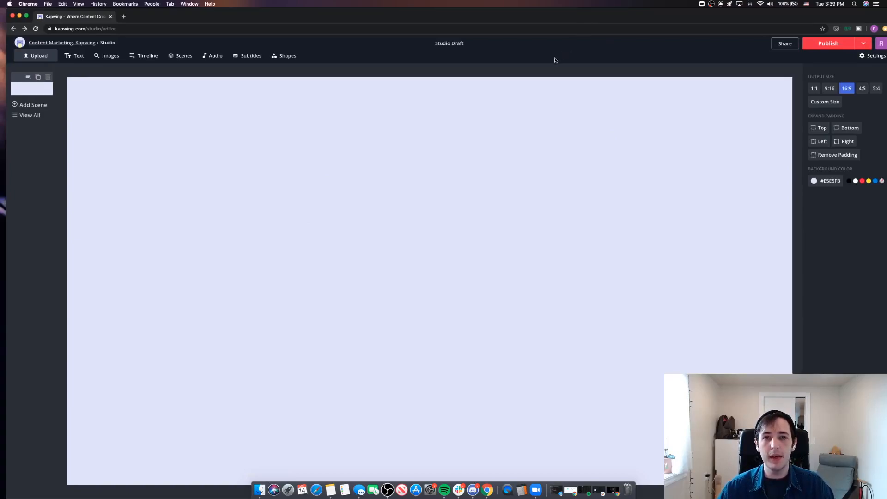
{"action": "mouse_move", "coordinate": [427, 373]}
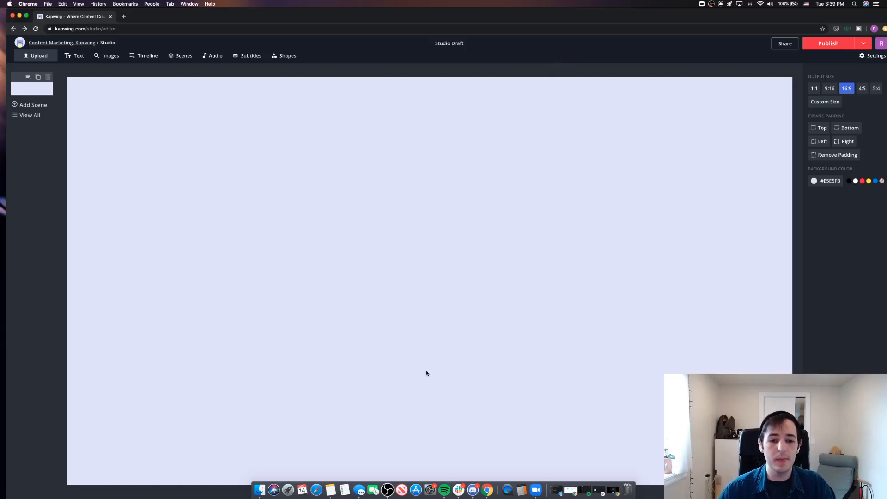
{"action": "mouse_move", "coordinate": [259, 492]}
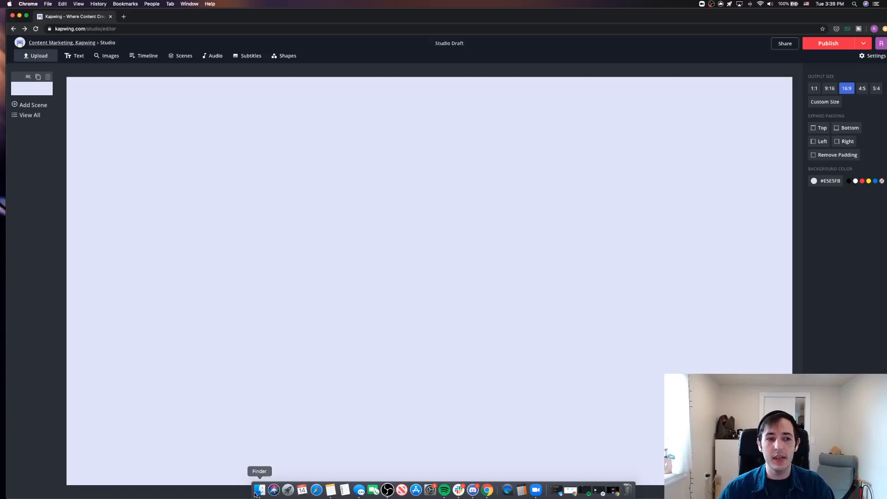
Import KapwingLogo.png from the Downloads folder onto the lavender canvas.
{"action": "left_click", "coordinate": [261, 490]}
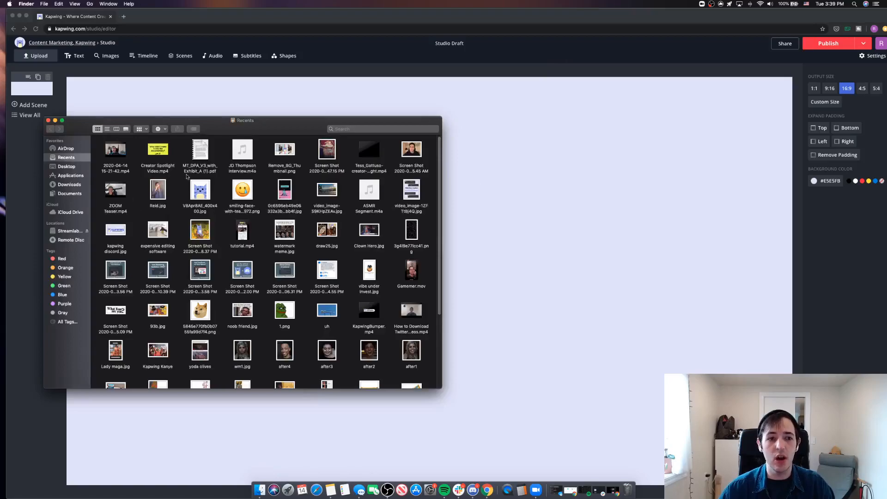
{"action": "scroll", "scroll_direction": "down", "scroll_amount": 3}
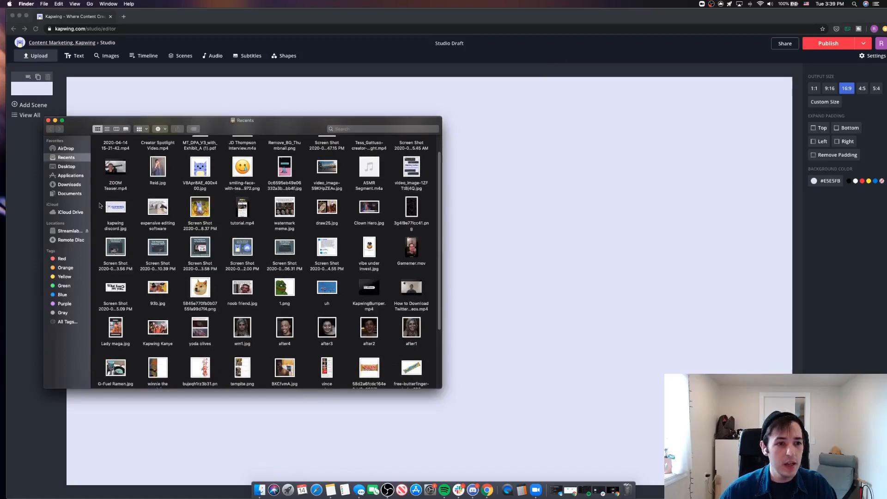
{"action": "left_click", "coordinate": [69, 184]}
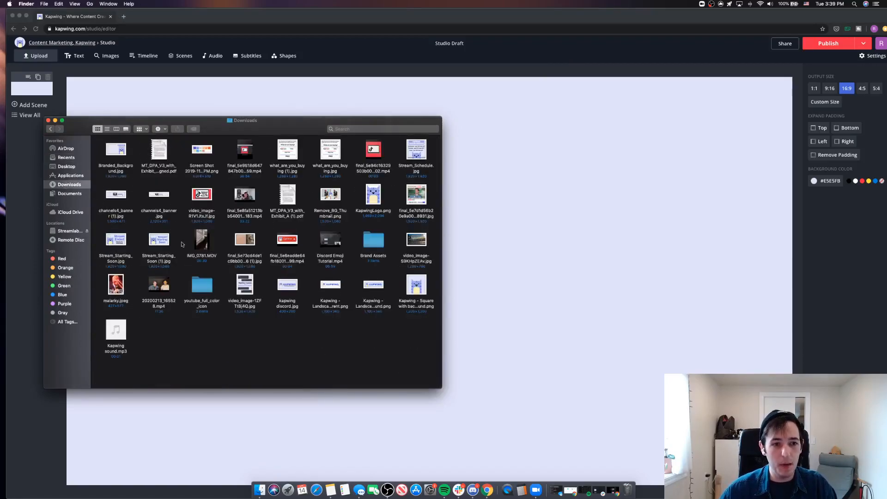
{"action": "left_click", "coordinate": [373, 196]}
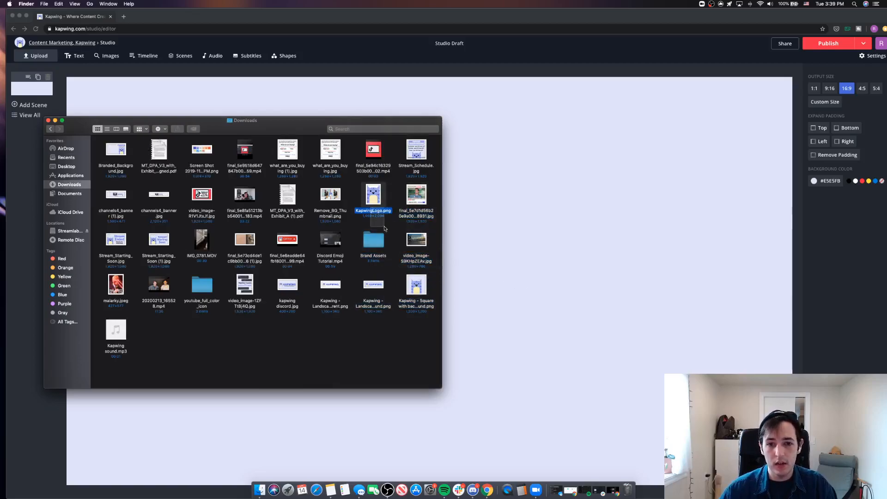
{"action": "double_click", "coordinate": [374, 195]}
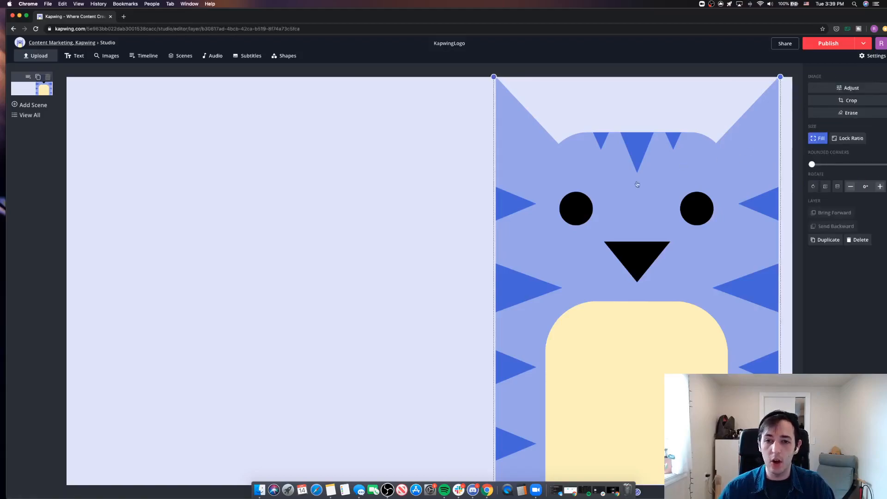
Shrink the cat logo with Lock Ratio on and place it in the lower-right corner.
{"action": "left_click", "coordinate": [851, 139]}
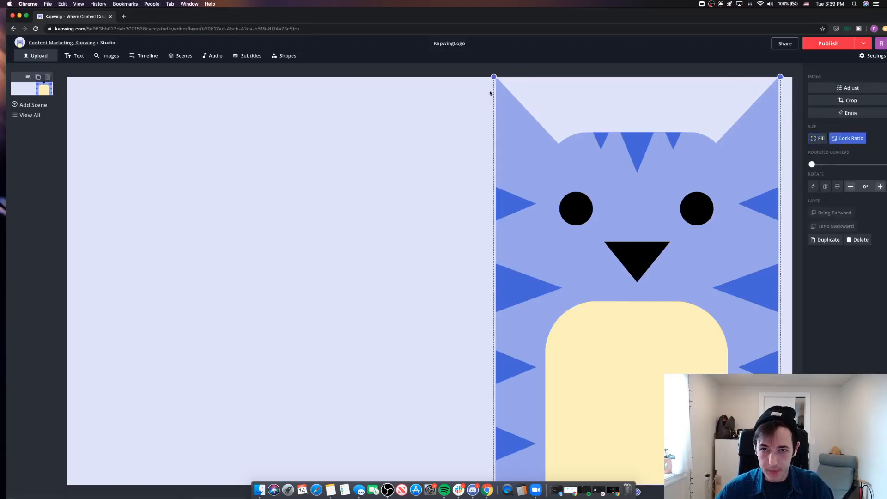
{"action": "left_click_drag", "start_coordinate": [494, 77], "coordinate": [538, 139]}
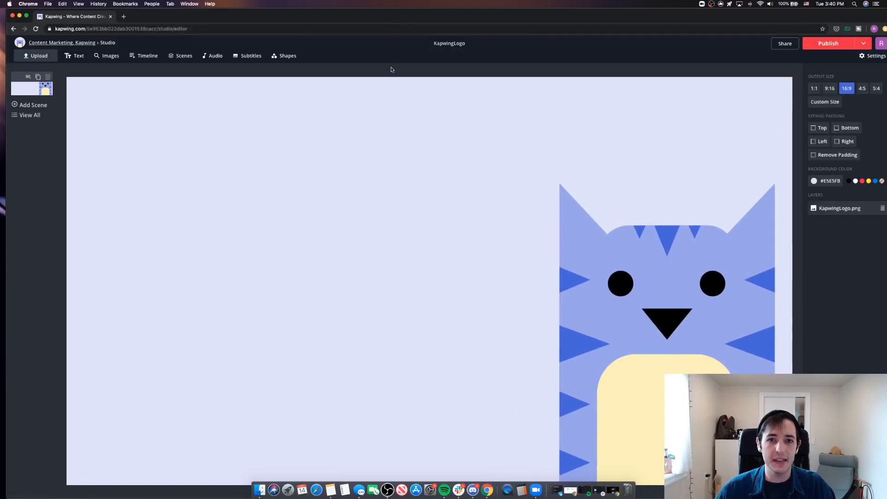
Add a bold text box reading 'Kapwing' to the canvas.
{"action": "left_click", "coordinate": [78, 56]}
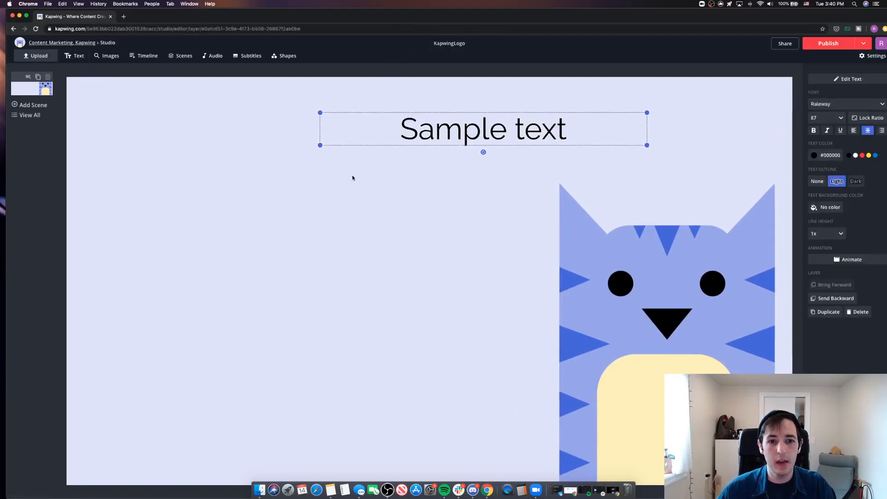
{"action": "type", "text": "K"}
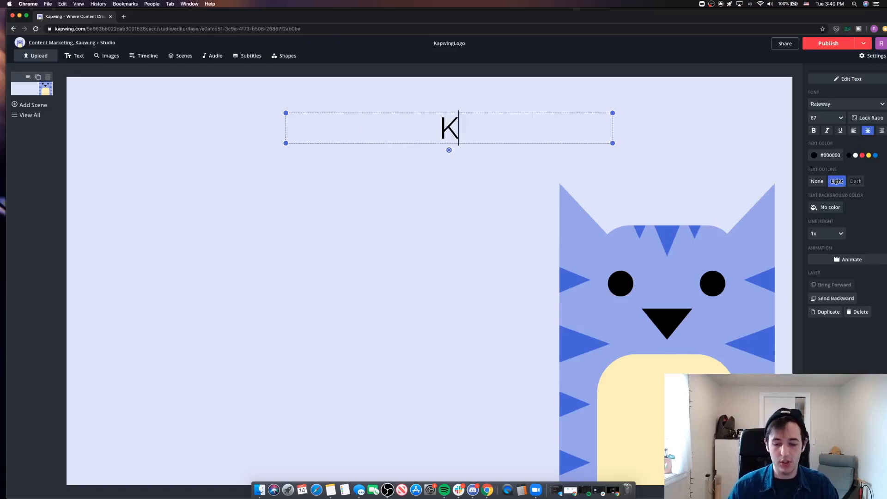
{"action": "type", "text": "apwing"}
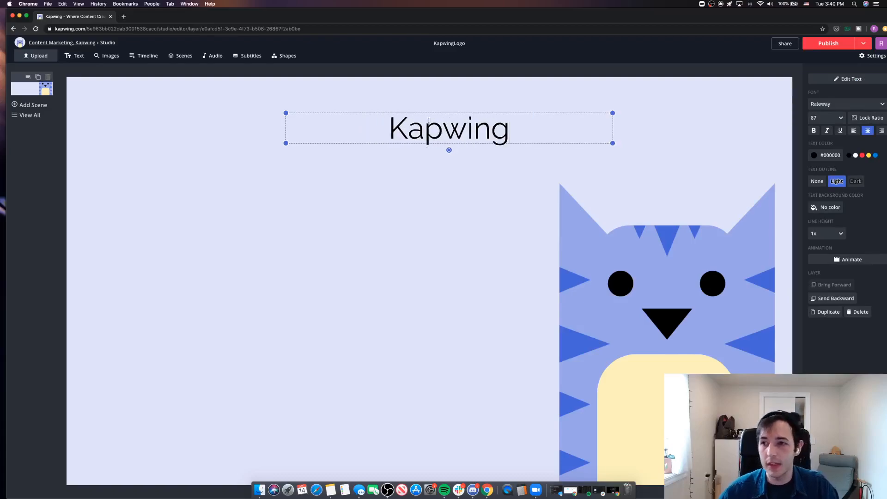
{"action": "left_click", "coordinate": [813, 129]}
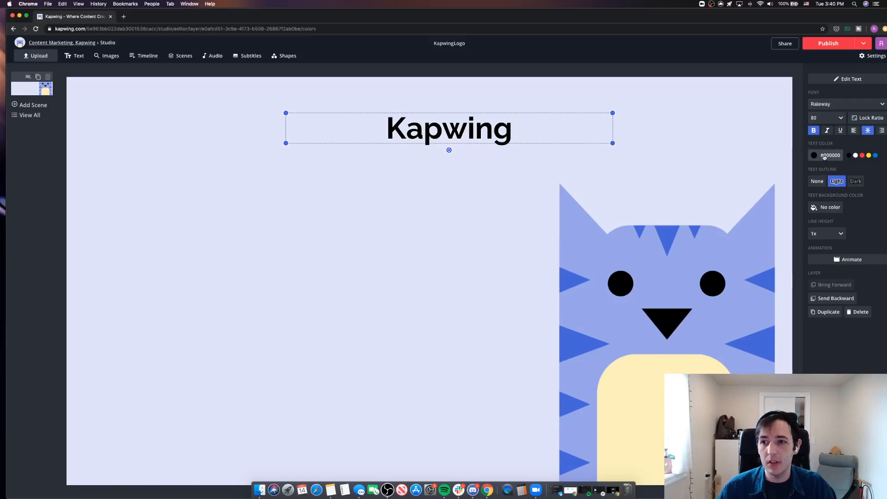
Colour the Kapwing title blue #5969E2 and settle it top right above the cat logo.
{"action": "left_click", "coordinate": [825, 155]}
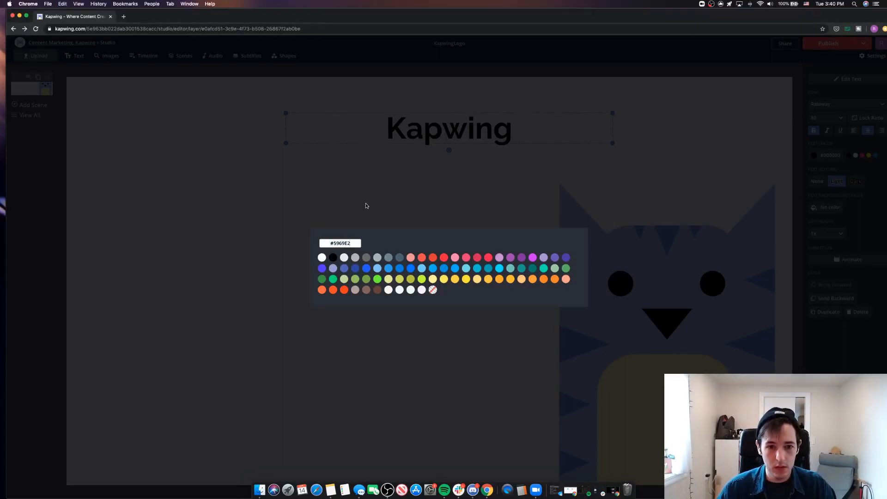
{"action": "left_click", "coordinate": [321, 269]}
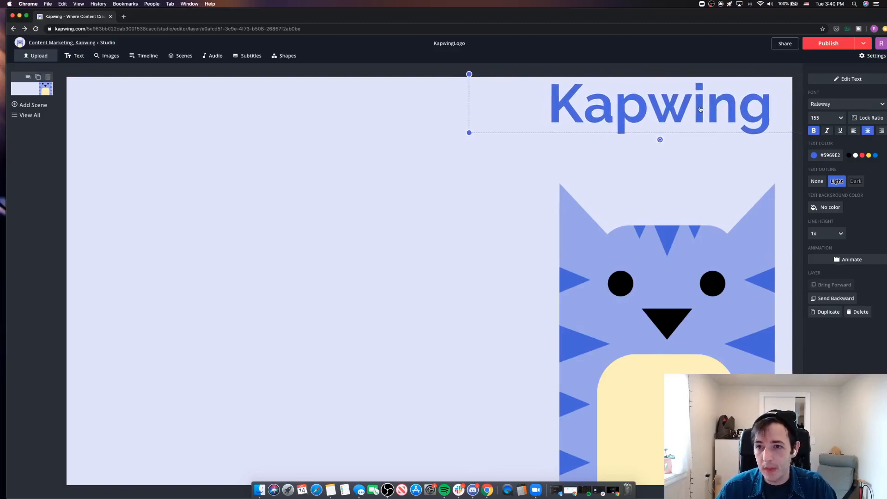
{"action": "left_click", "coordinate": [681, 250]}
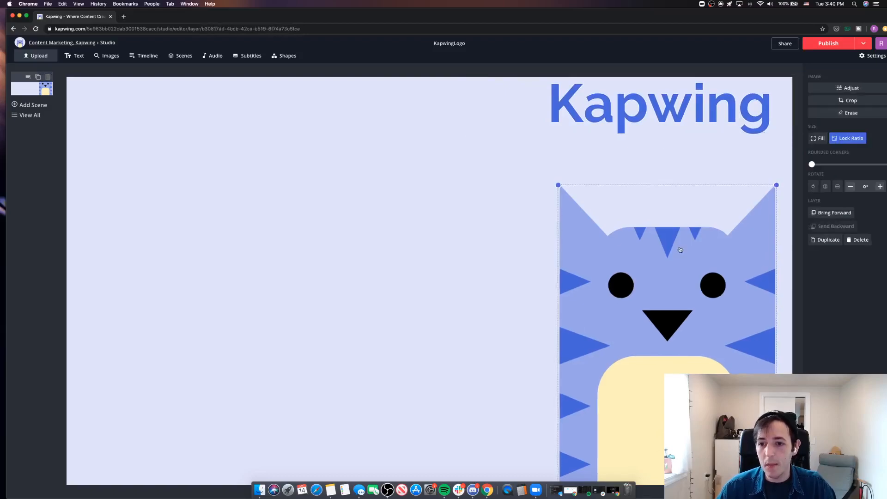
{"action": "left_click", "coordinate": [680, 106]}
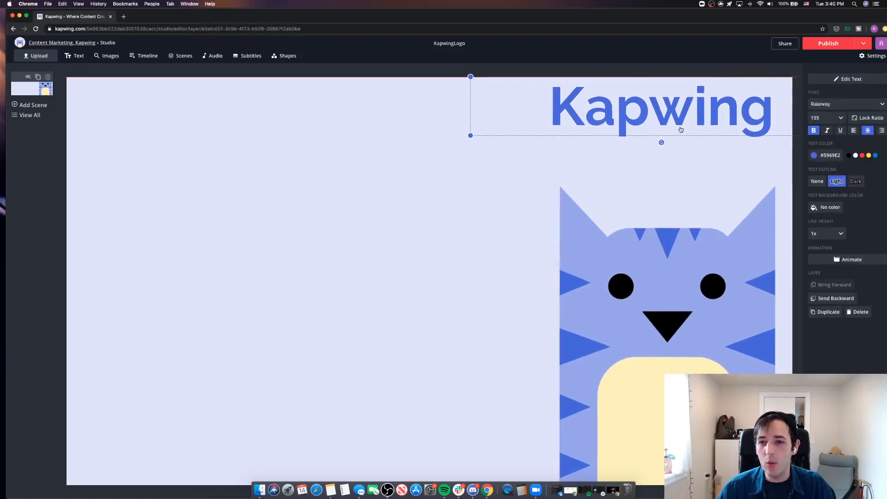
{"action": "left_click", "coordinate": [333, 155]}
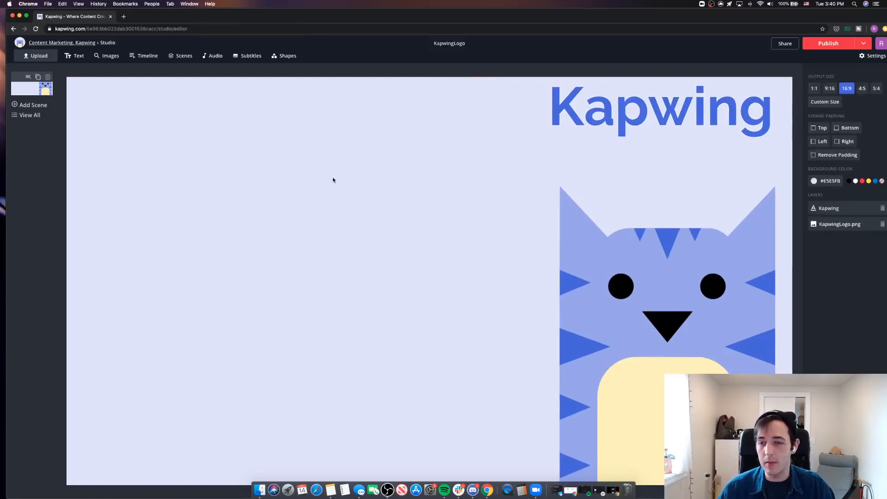
Duplicate the title into a 'Content Creation Made Easy' tagline beneath it.
{"action": "left_click", "coordinate": [634, 109]}
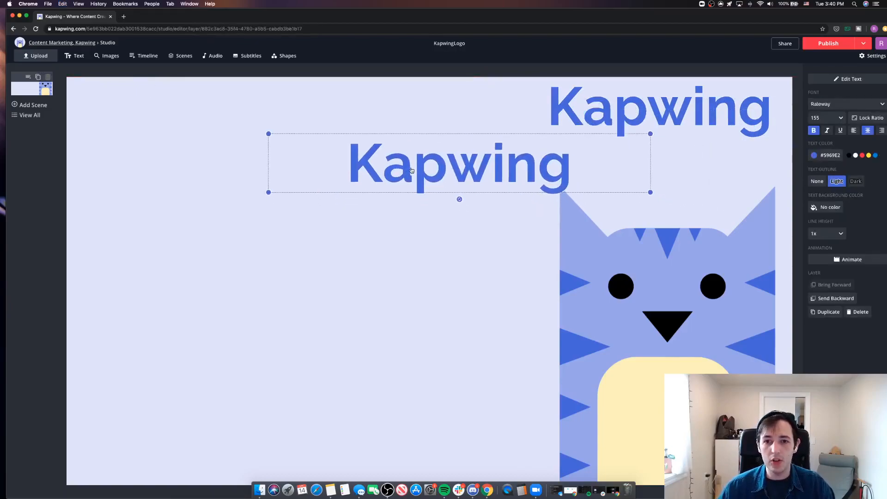
{"action": "type", "text": "Content Creation Made Easy"}
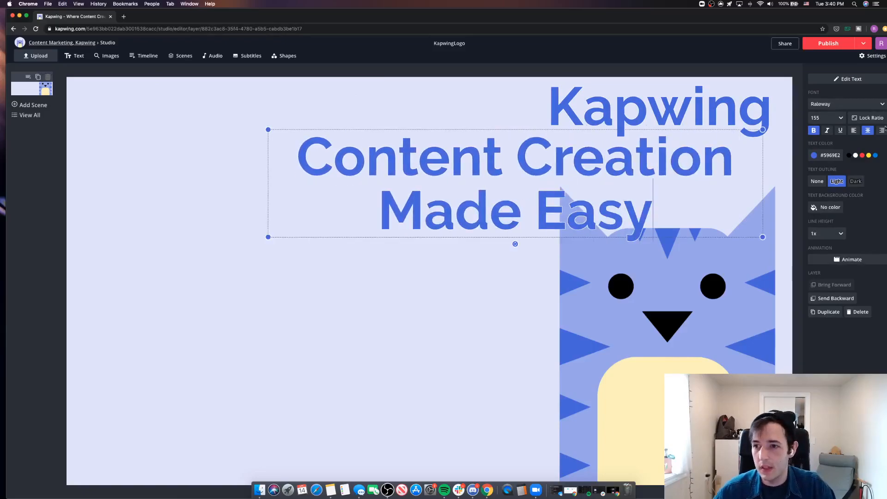
{"action": "left_click", "coordinate": [817, 182]}
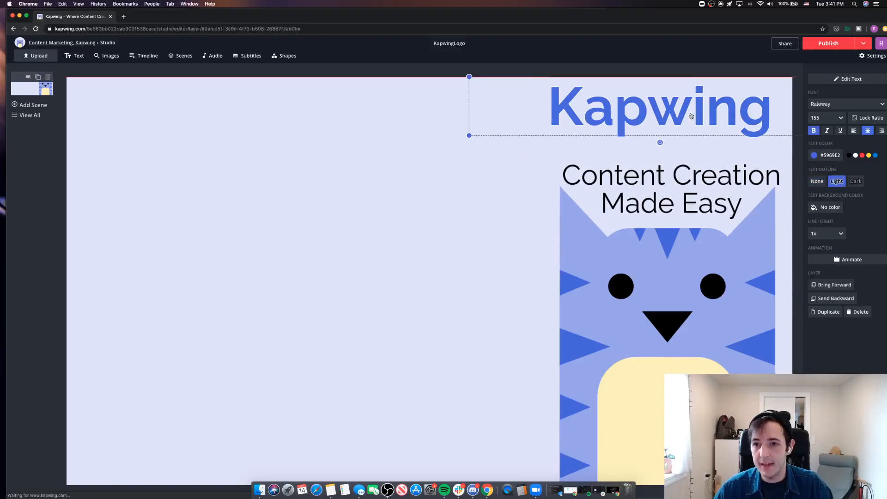
Enlarge the Kapwing title to size 187 above the tagline and cat logo.
{"action": "left_click_drag", "start_coordinate": [660, 107], "coordinate": [660, 130]}
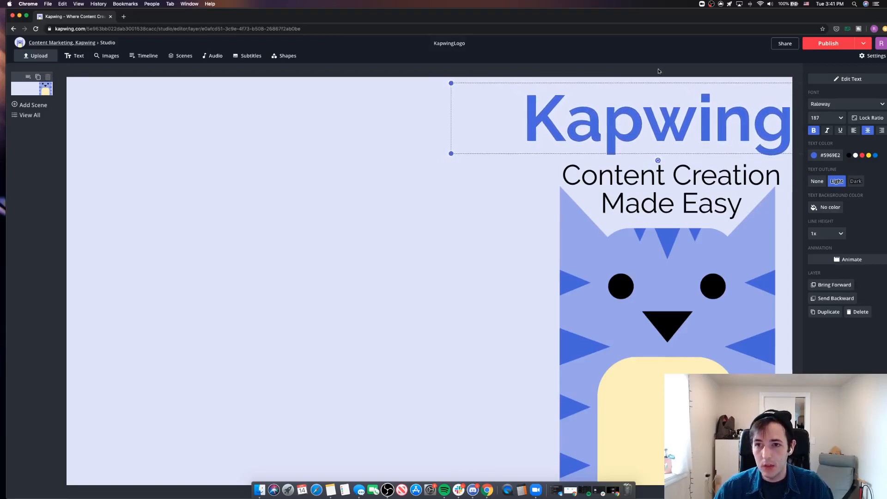
{"action": "left_click", "coordinate": [669, 189]}
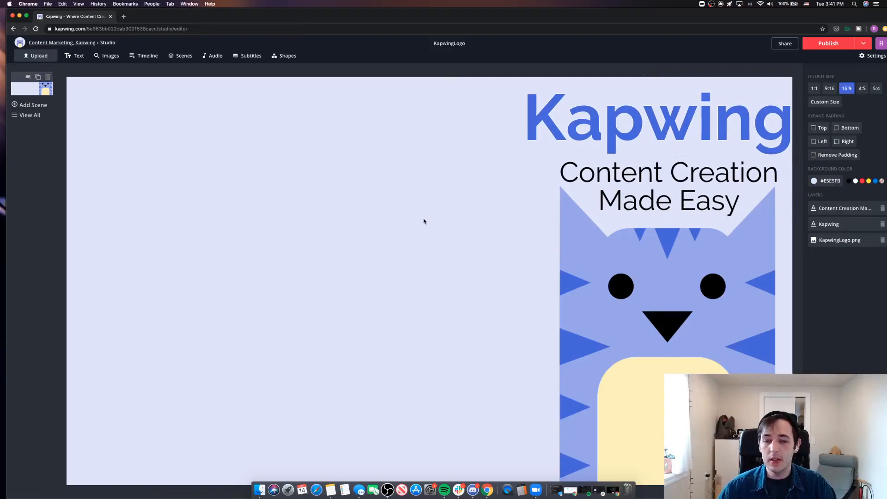
{"action": "mouse_move", "coordinate": [382, 255]}
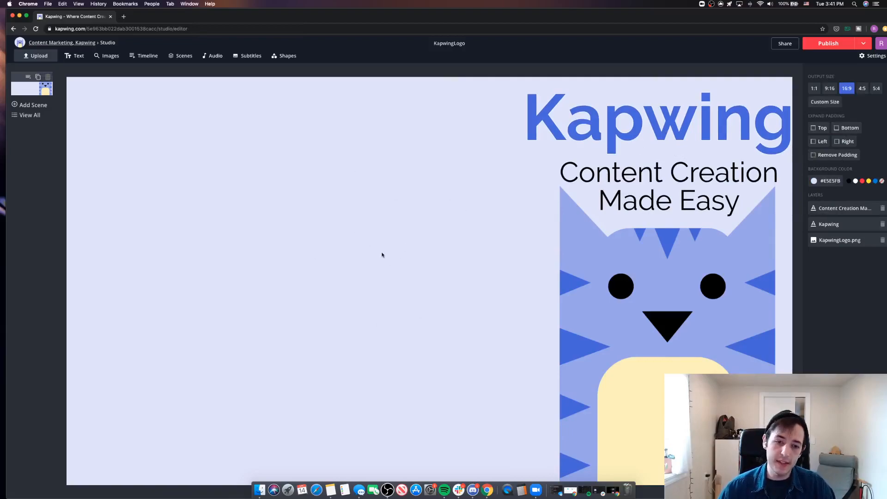
{"action": "mouse_move", "coordinate": [435, 273]}
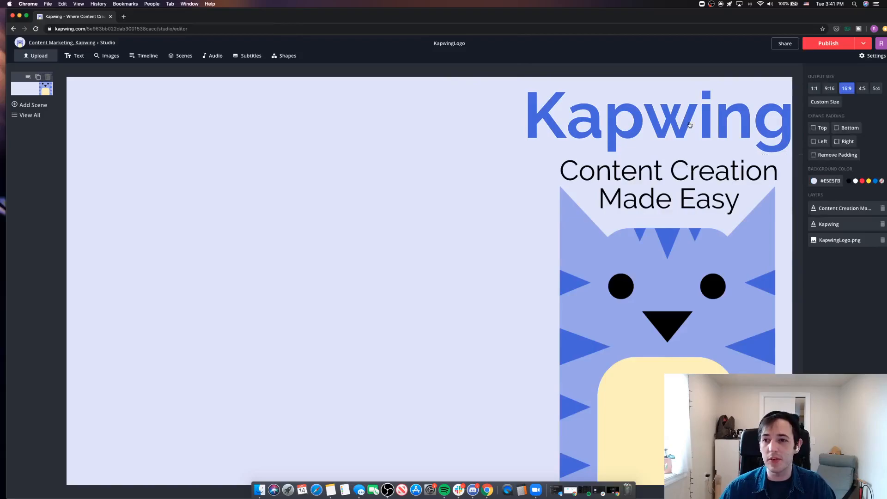
{"action": "left_click", "coordinate": [669, 171]}
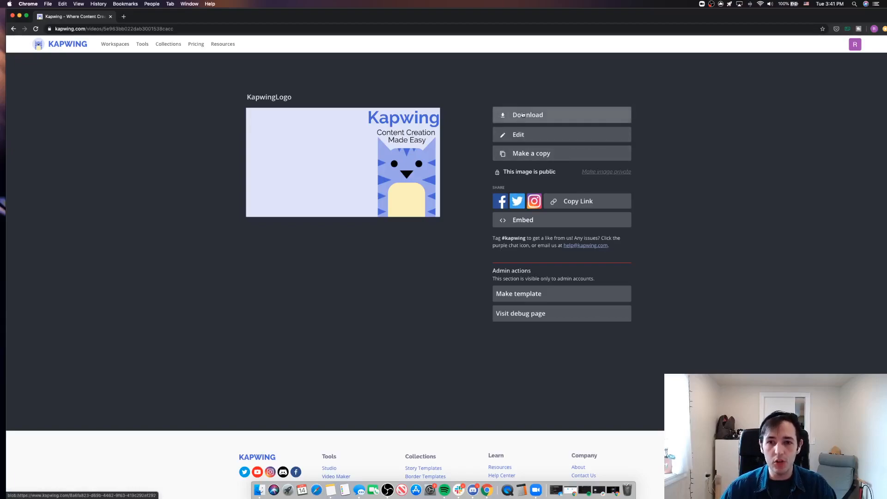
Download the published design as KapwingLogo.jpg.
{"action": "left_click", "coordinate": [528, 114]}
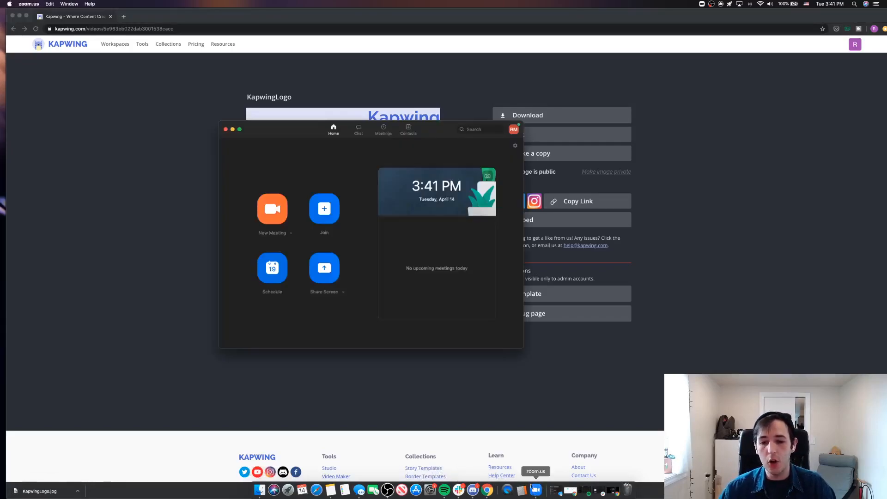
Start a Zoom meeting with computer audio and reach the Virtual Background settings.
{"action": "left_click", "coordinate": [272, 209]}
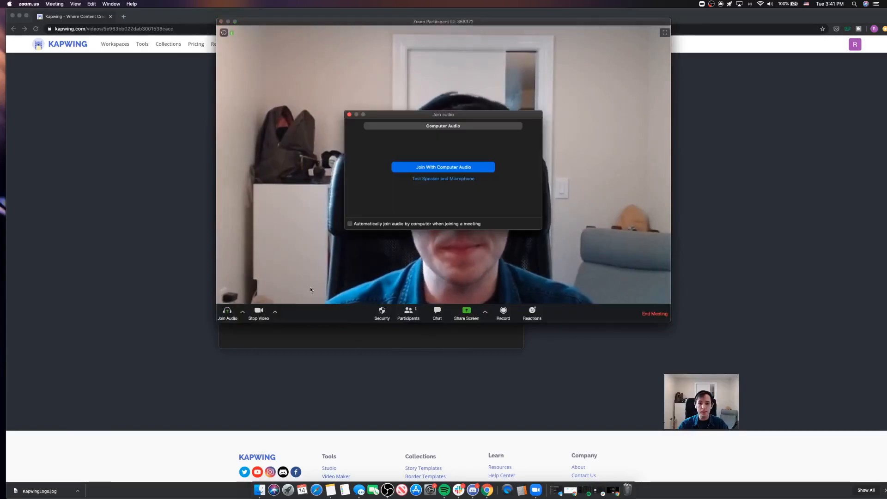
{"action": "left_click", "coordinate": [442, 167]}
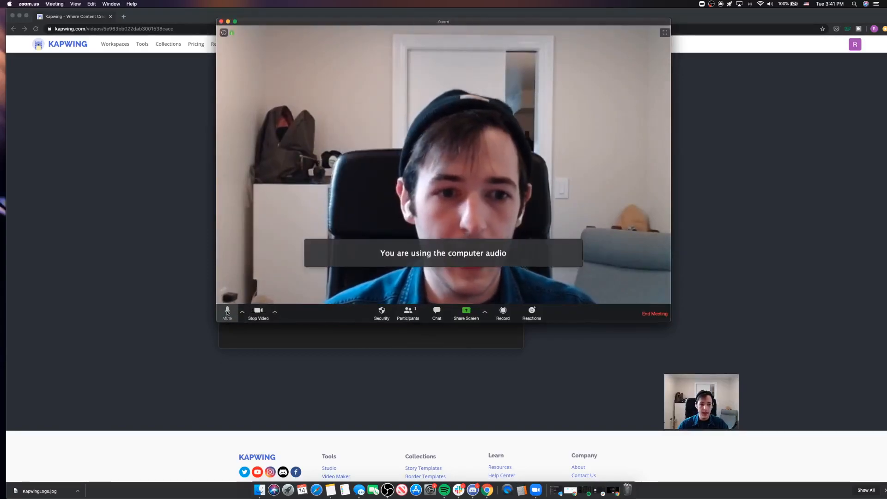
{"action": "left_click", "coordinate": [274, 313]}
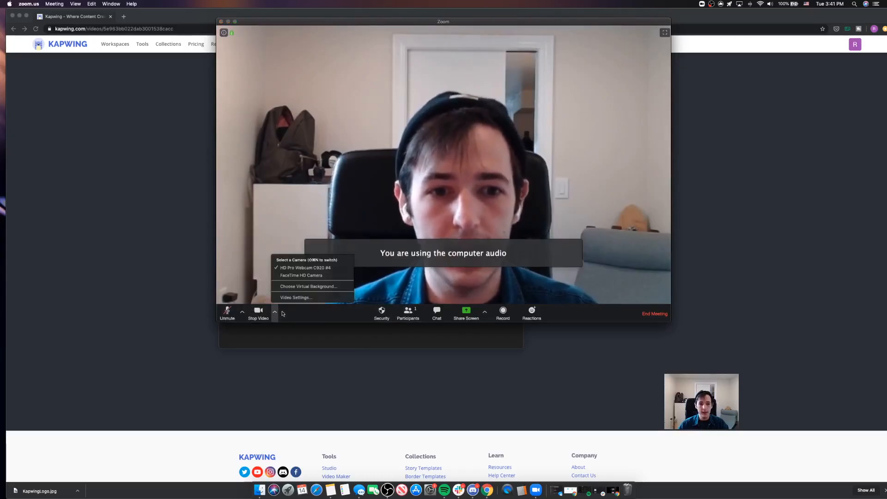
{"action": "left_click", "coordinate": [308, 287]}
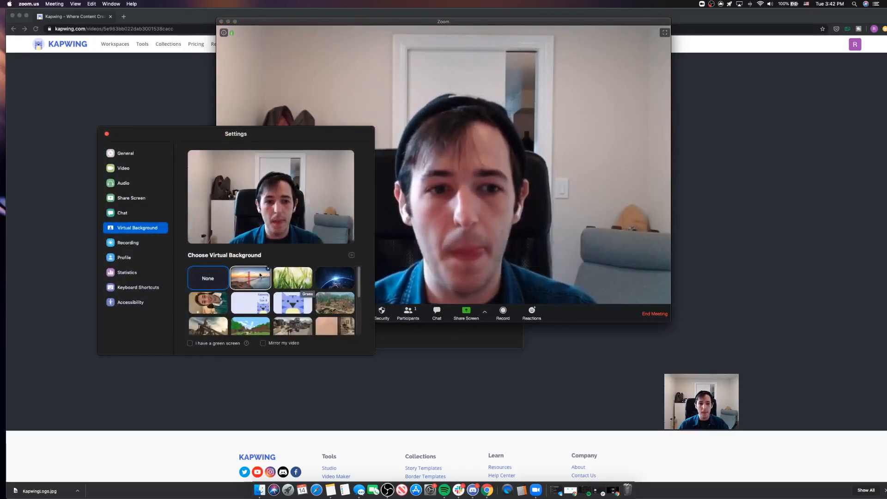
Add Branded_Background.jpg from Downloads and apply it as the virtual background.
{"action": "left_click", "coordinate": [352, 255]}
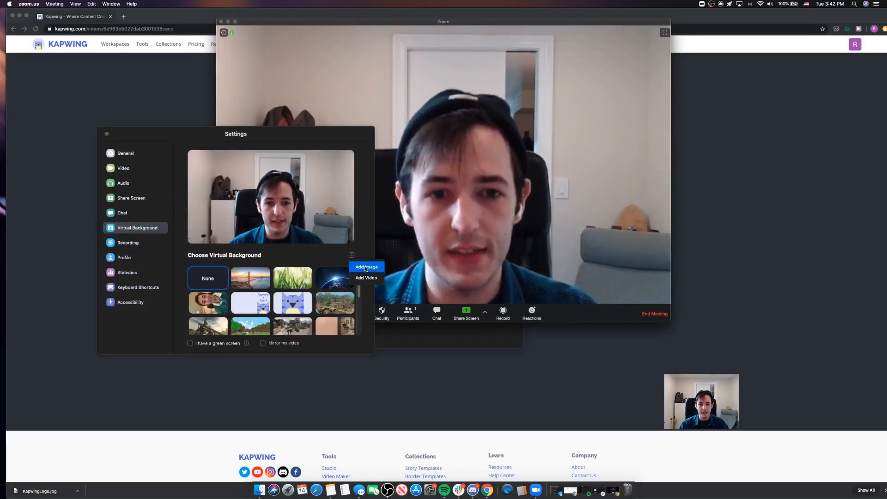
{"action": "left_click", "coordinate": [366, 266]}
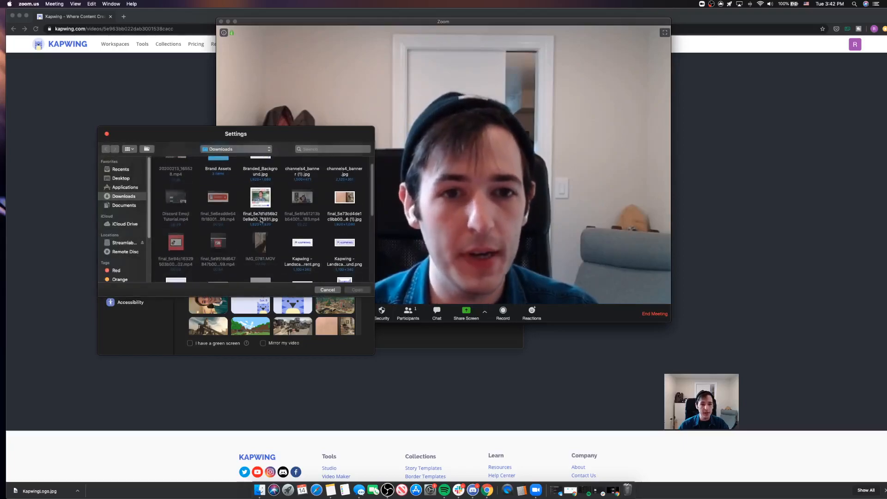
{"action": "scroll", "scroll_direction": "down", "scroll_amount": 3}
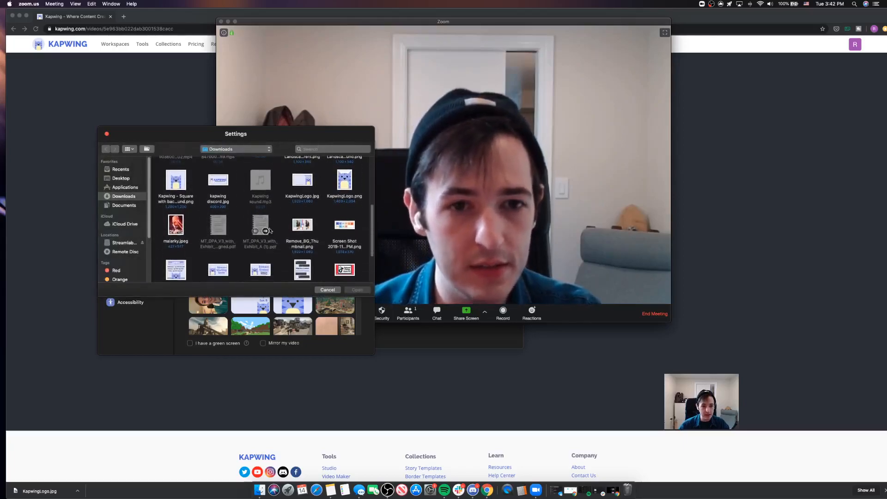
{"action": "scroll", "scroll_direction": "down", "scroll_amount": 3}
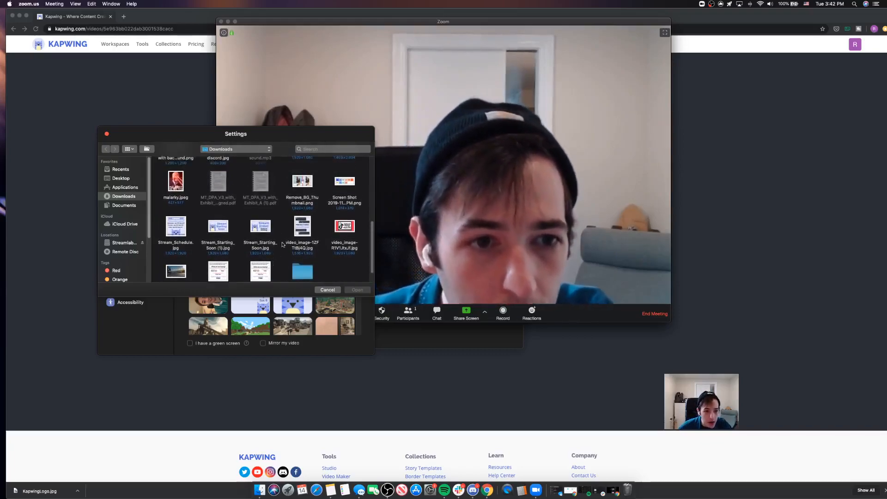
{"action": "scroll", "scroll_direction": "down", "scroll_amount": 3}
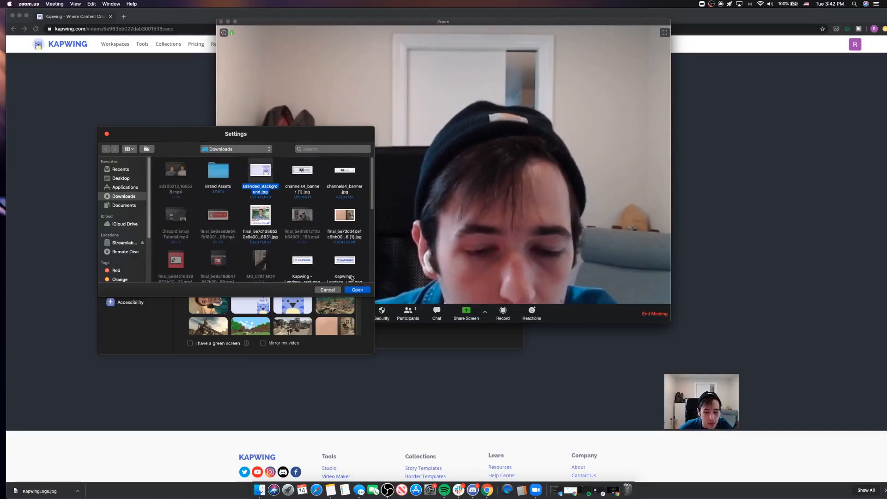
{"action": "left_click", "coordinate": [357, 290]}
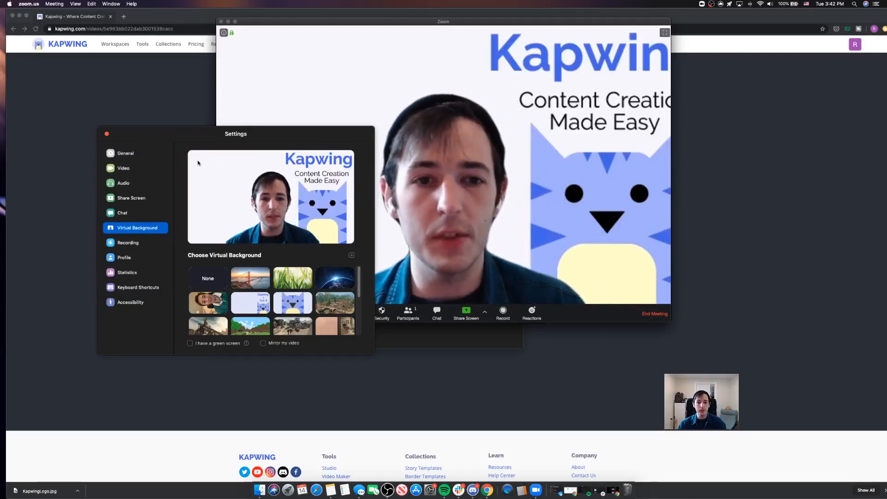
Close Zoom settings and enlarge the meeting window showing the Kapwing background.
{"action": "left_click", "coordinate": [106, 134]}
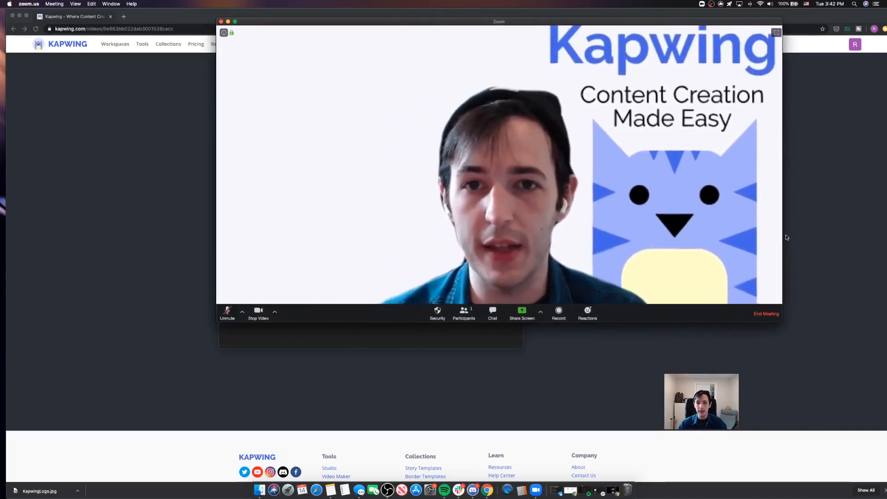
{"action": "left_click_drag", "start_coordinate": [498, 21], "coordinate": [495, 39]}
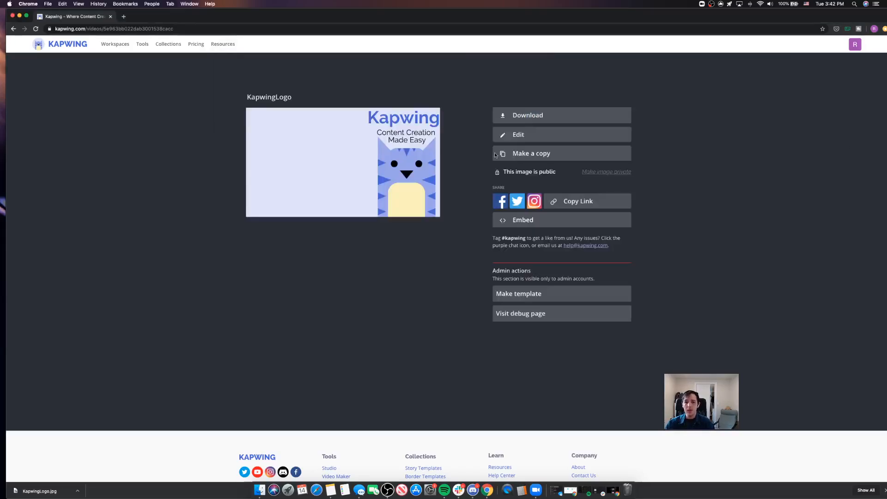
Reopen the KapwingLogo image for editing and shrink the Kapwing title, raising it above the tagline.
{"action": "left_click", "coordinate": [517, 135]}
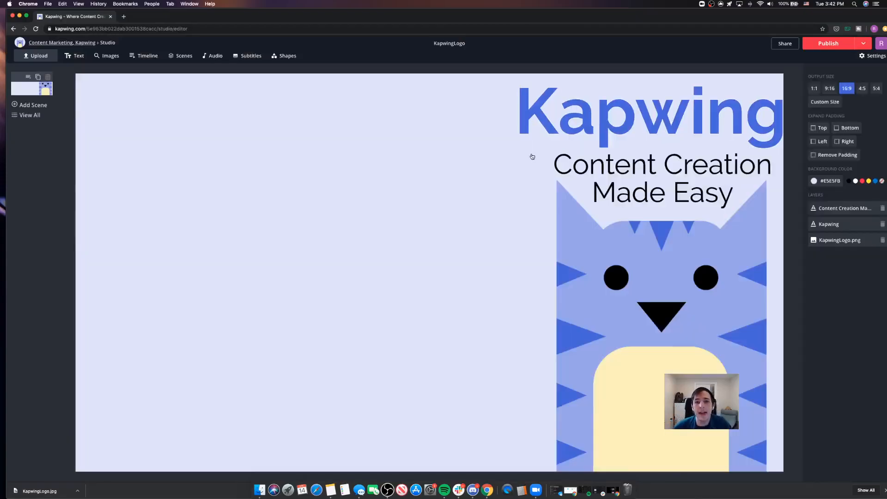
{"action": "left_click", "coordinate": [631, 112]}
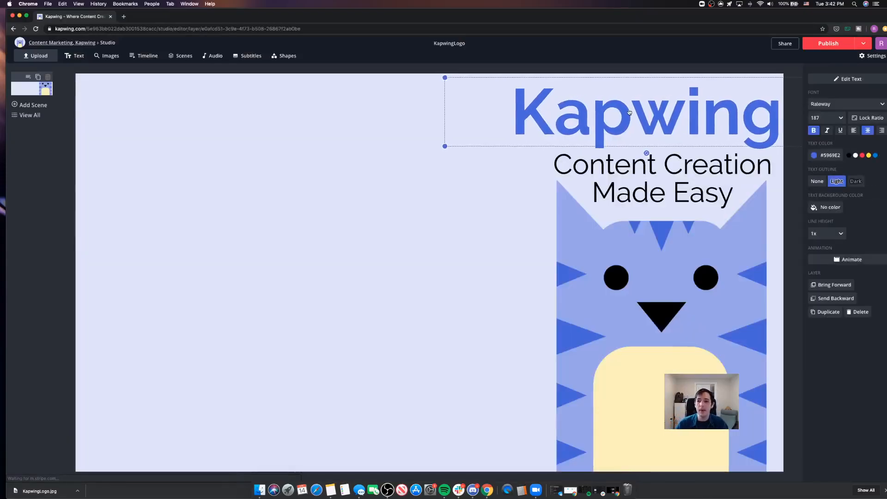
{"action": "mouse_move", "coordinate": [628, 117]}
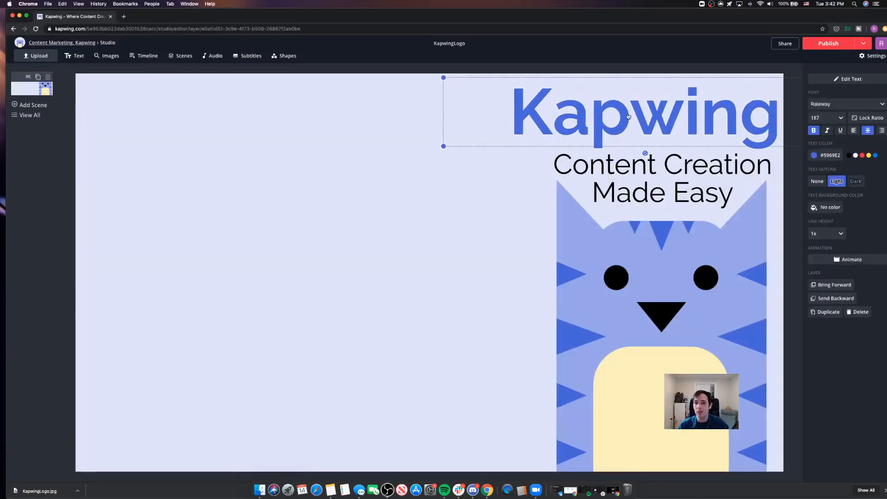
{"action": "left_click", "coordinate": [632, 115]}
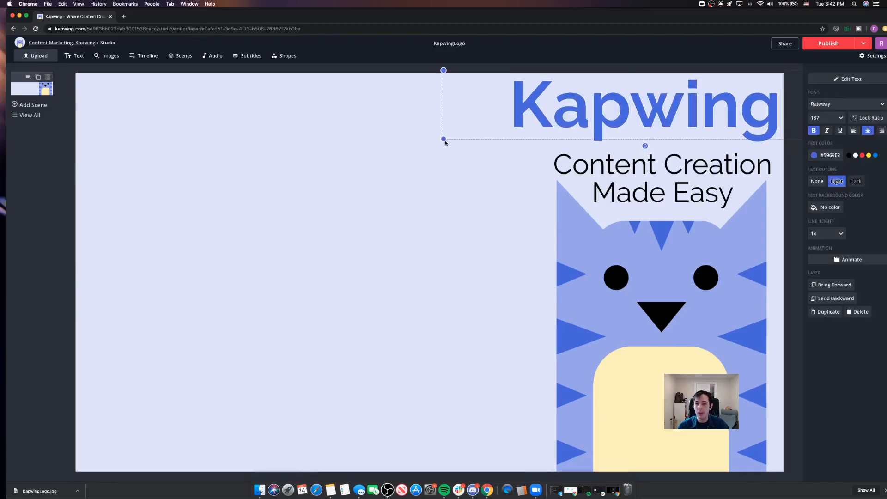
{"action": "left_click_drag", "start_coordinate": [443, 139], "coordinate": [493, 130]}
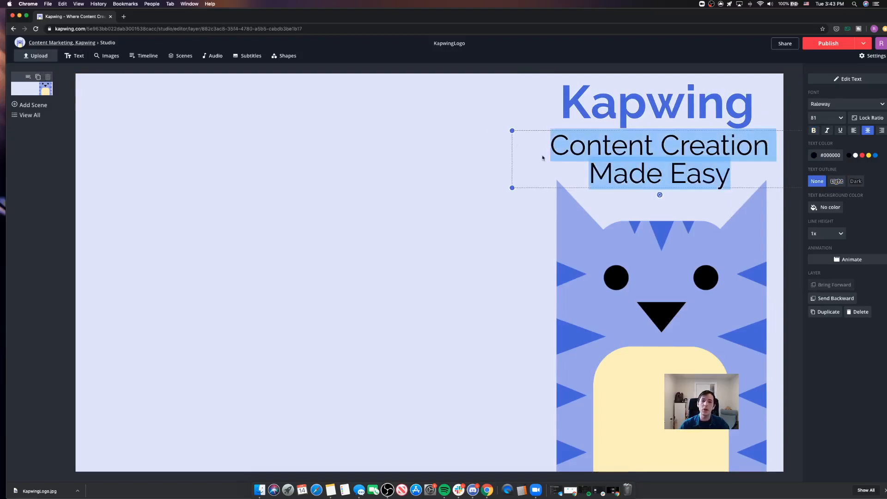
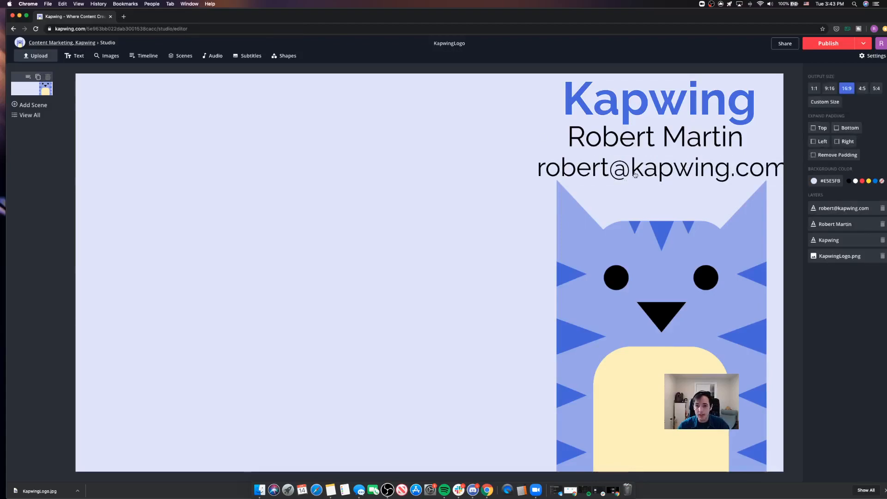
{"action": "left_click", "coordinate": [656, 97]}
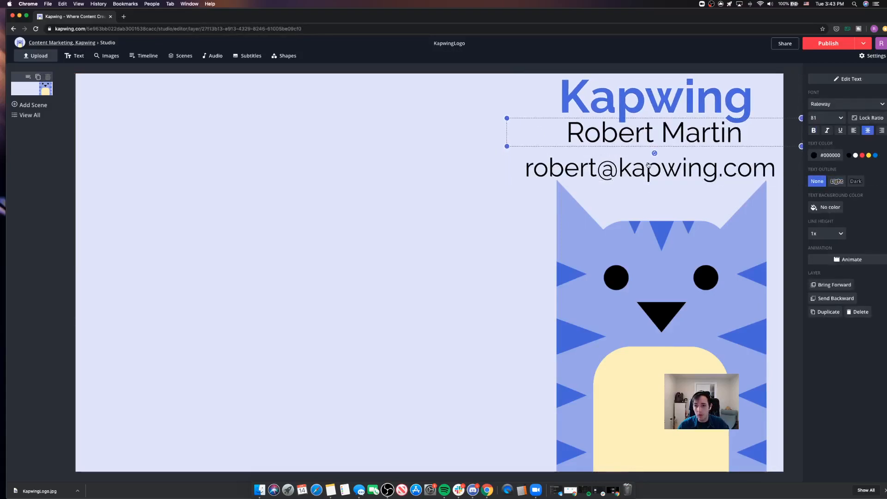
Replace the email line with the job title 'Content Strategist'.
{"action": "left_click", "coordinate": [649, 166]}
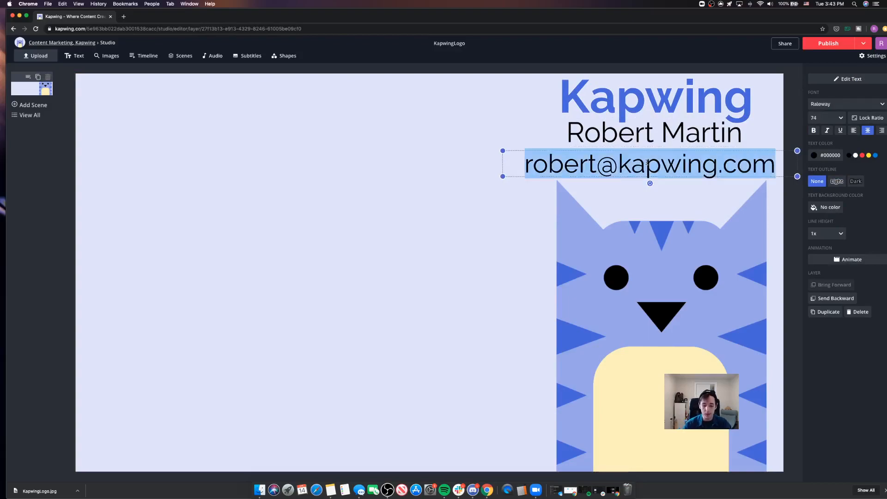
{"action": "type", "text": "Content S"}
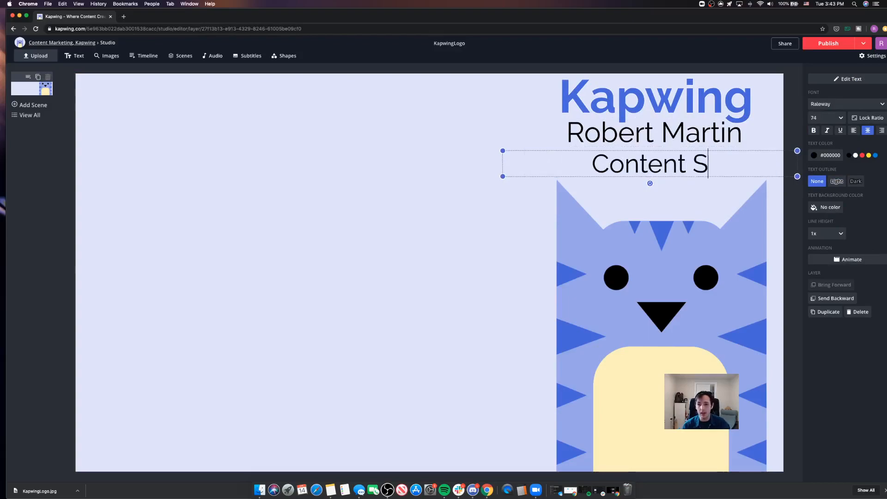
{"action": "type", "text": "trategist"}
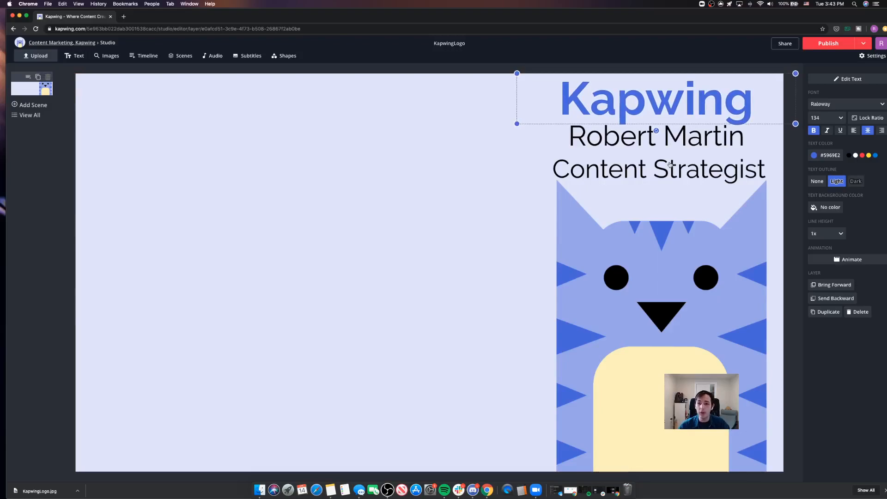
{"action": "left_click", "coordinate": [655, 137]}
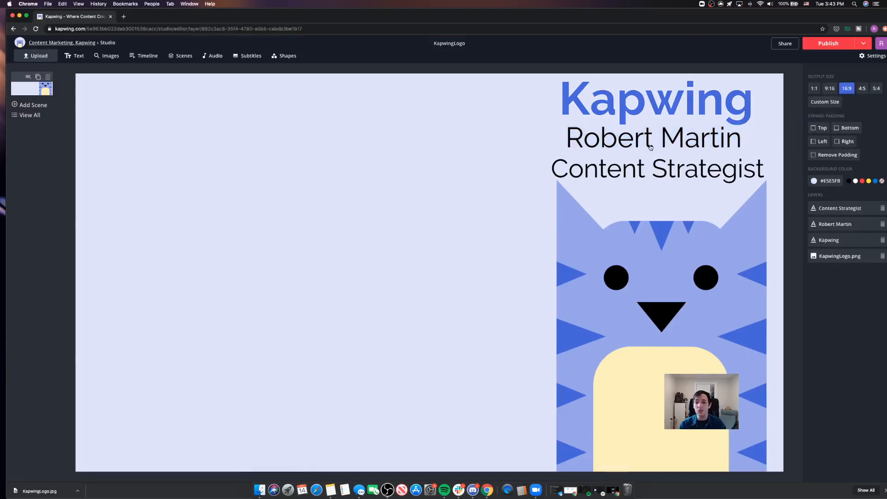
Add a 'Demo for Sue!' text line beneath the title and enlarge the Kapwing title.
{"action": "left_click", "coordinate": [651, 137]}
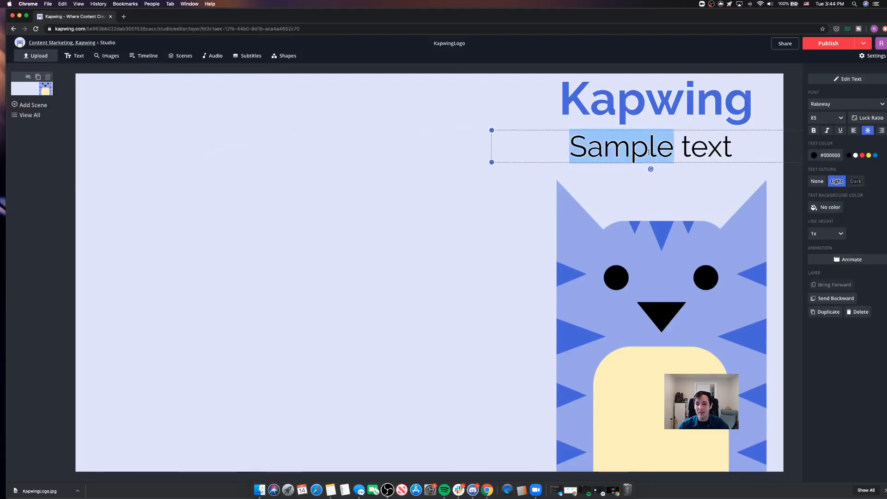
{"action": "type", "text": "Demo for S"}
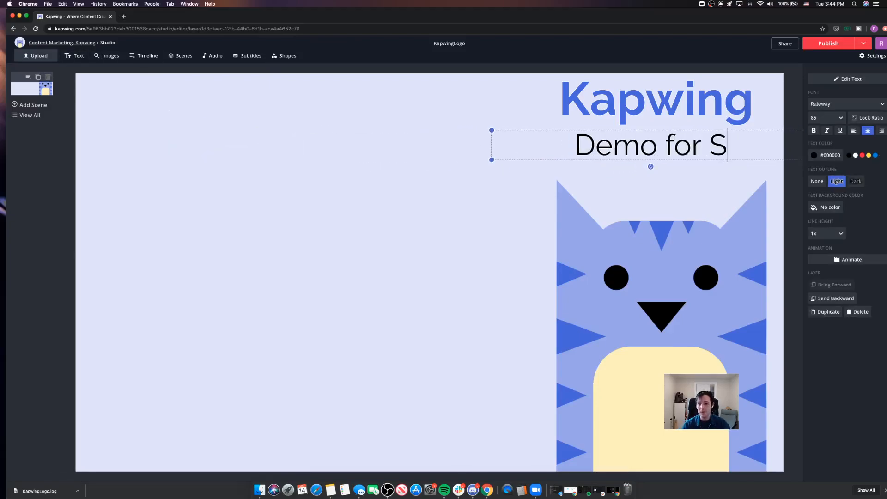
{"action": "type", "text": "ue!"}
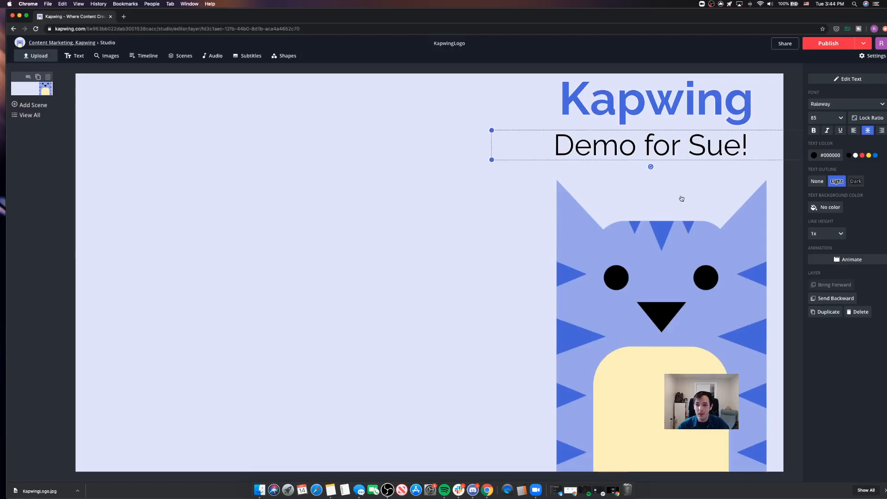
{"action": "left_click_drag", "start_coordinate": [651, 145], "coordinate": [658, 166]}
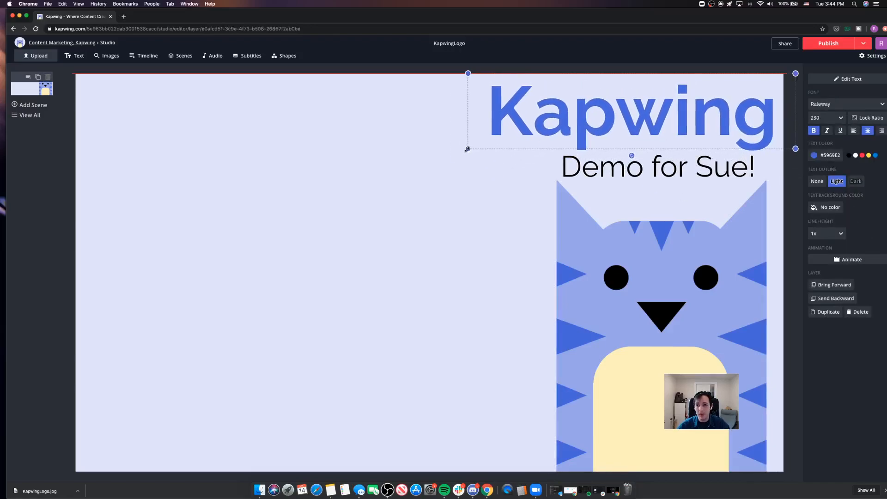
Reposition and slightly shrink the Kapwing title to fit above 'Demo for Sue!'.
{"action": "left_click", "coordinate": [661, 168]}
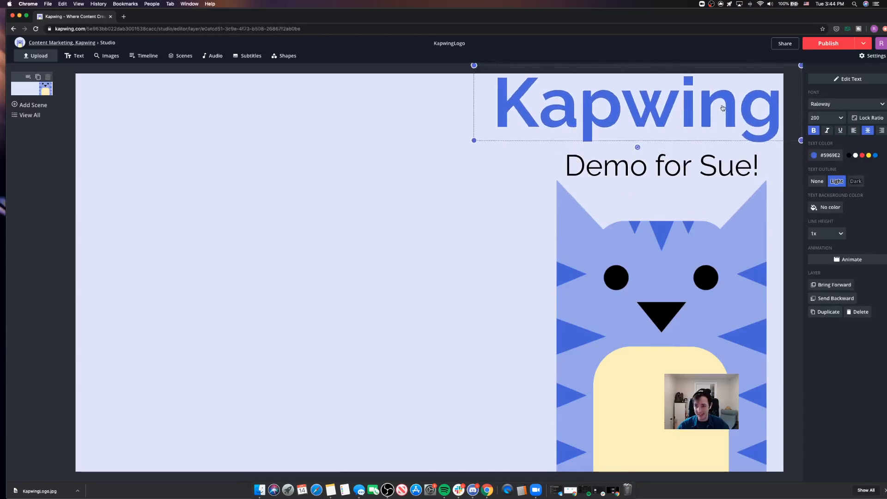
{"action": "left_click", "coordinate": [661, 165]}
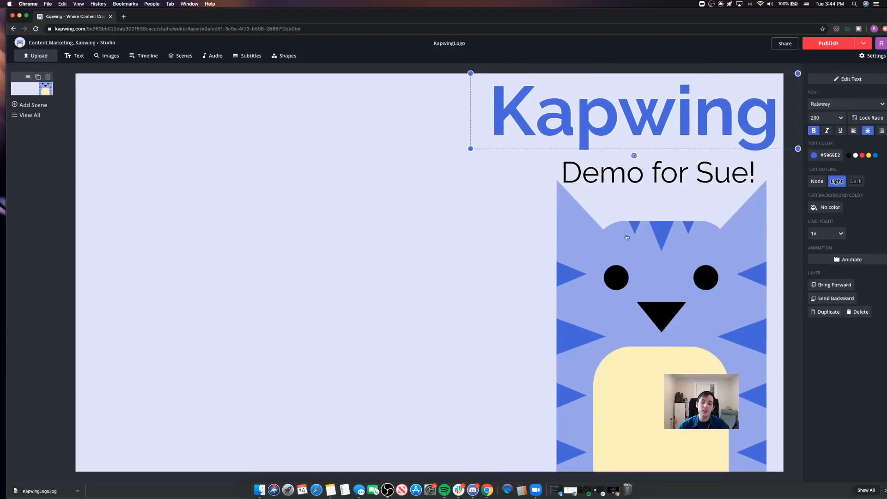
{"action": "left_click_drag", "start_coordinate": [470, 148], "coordinate": [517, 141]}
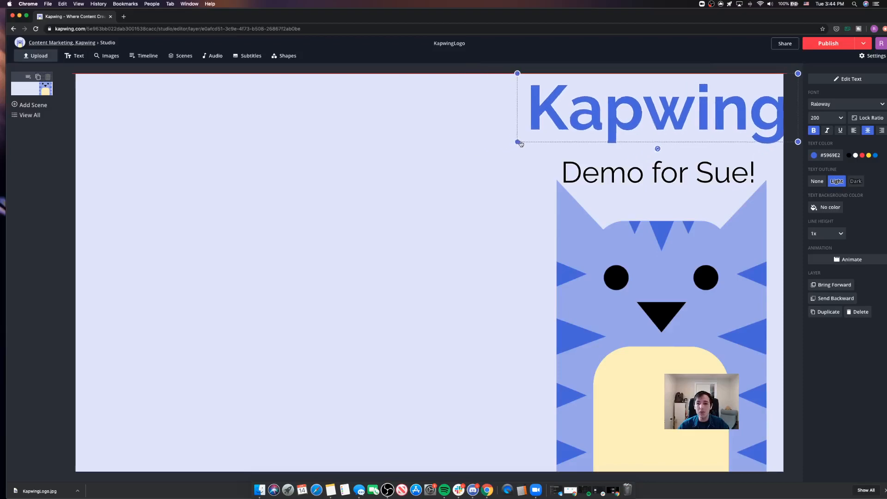
{"action": "left_click_drag", "start_coordinate": [517, 142], "coordinate": [523, 152]}
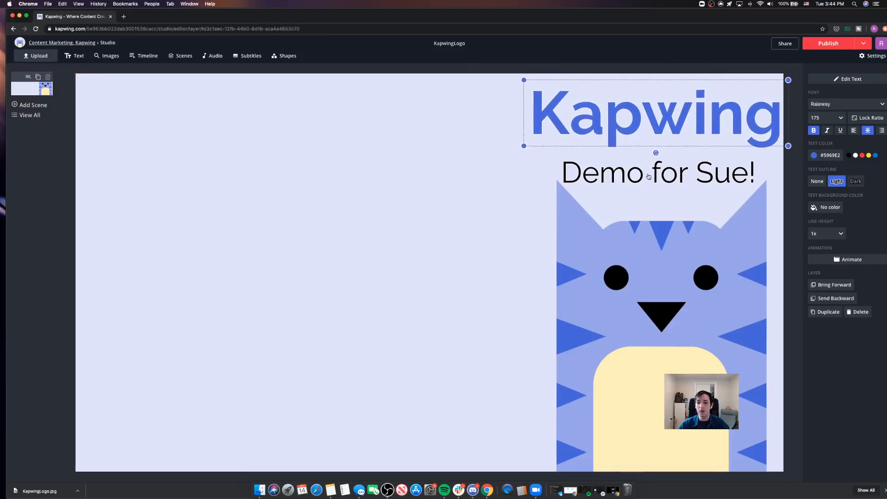
Select the 'Demo for Sue!' line and switch back to the Zoom meeting window.
{"action": "left_click", "coordinate": [656, 172]}
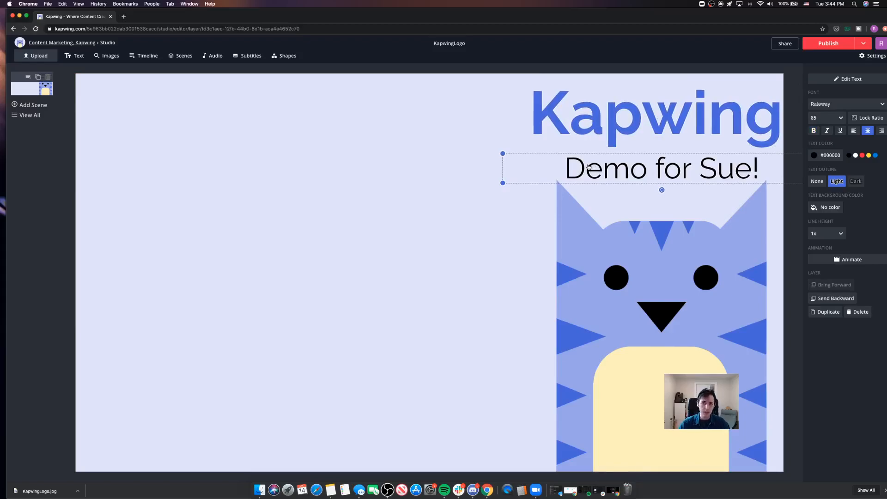
{"action": "left_click", "coordinate": [535, 488]}
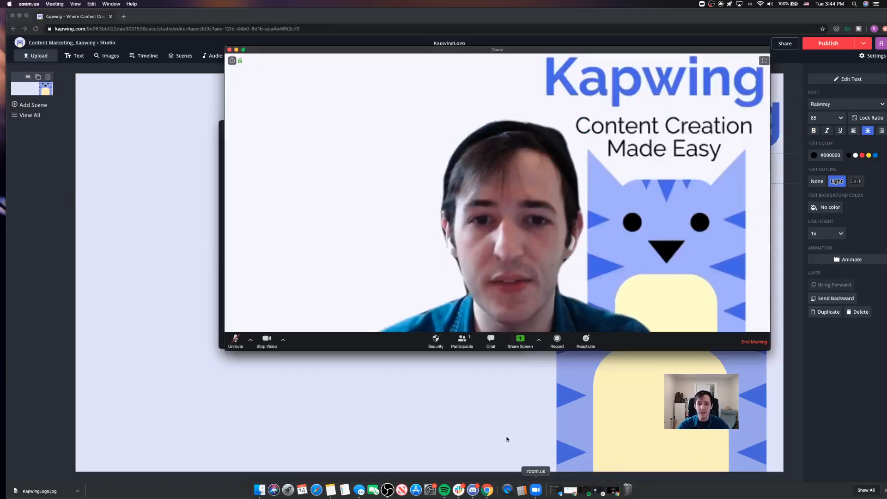